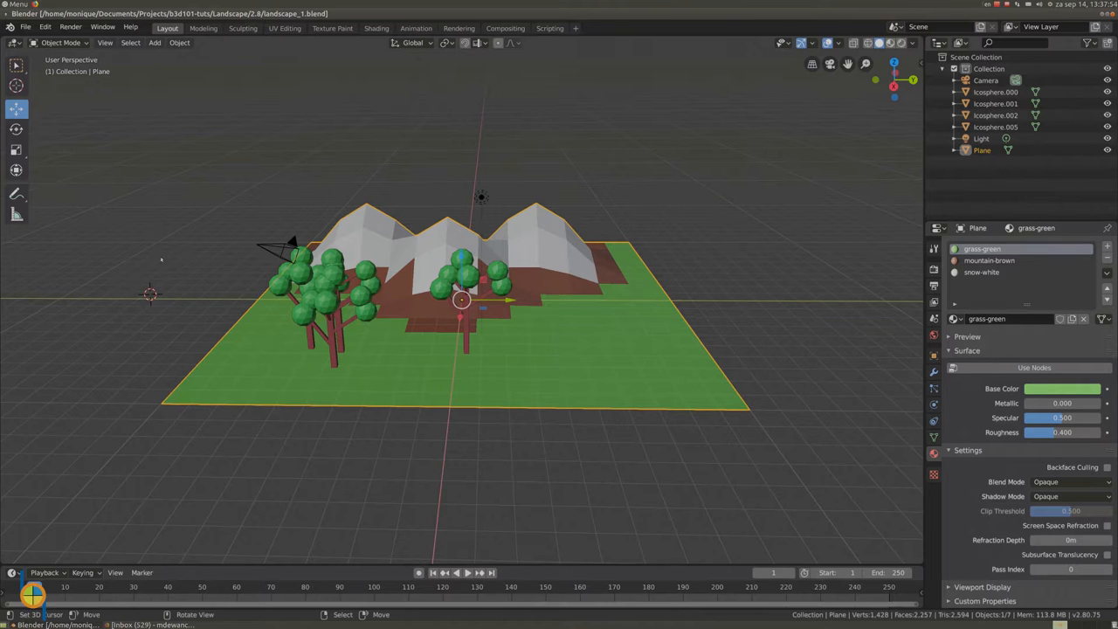
In Edit Mode, select a block of ground faces and move them down on Z to form a pit
click(66, 43)
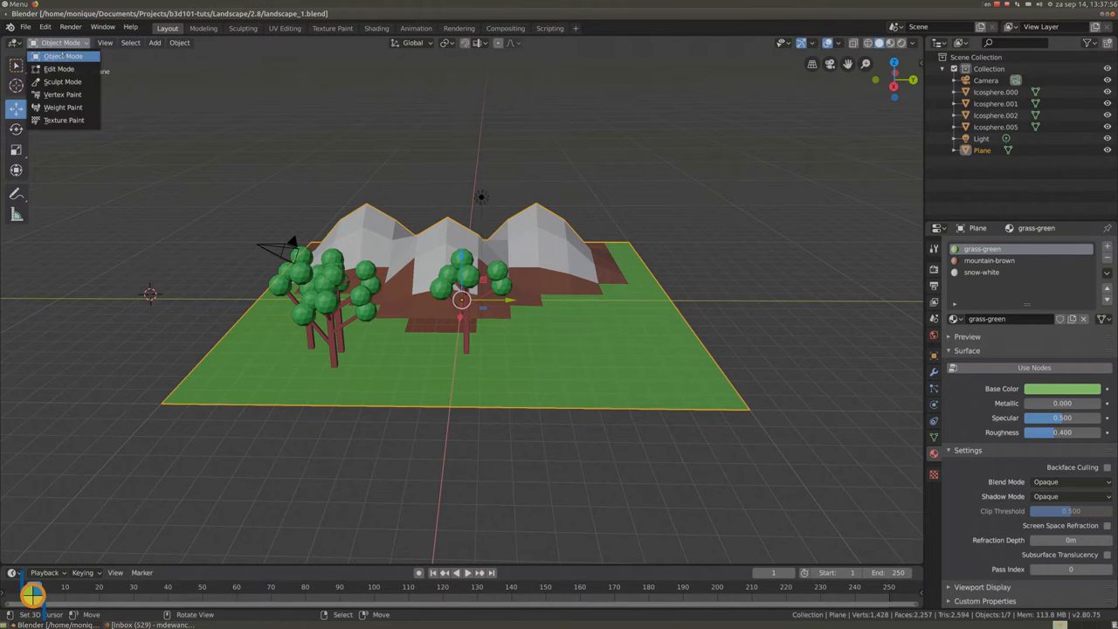
click(63, 66)
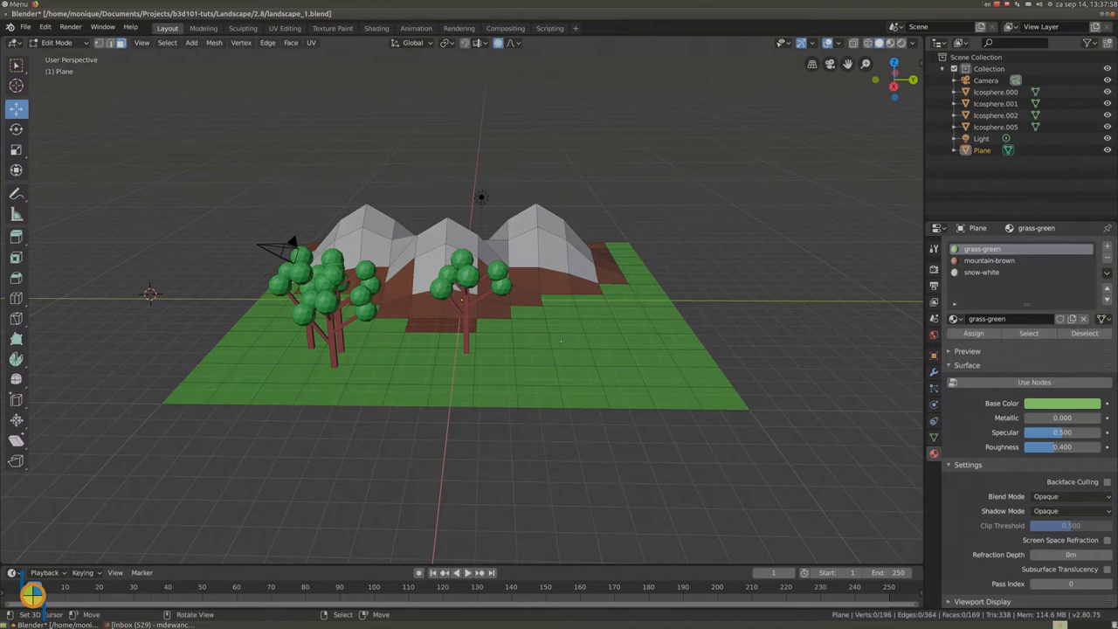
click(538, 325)
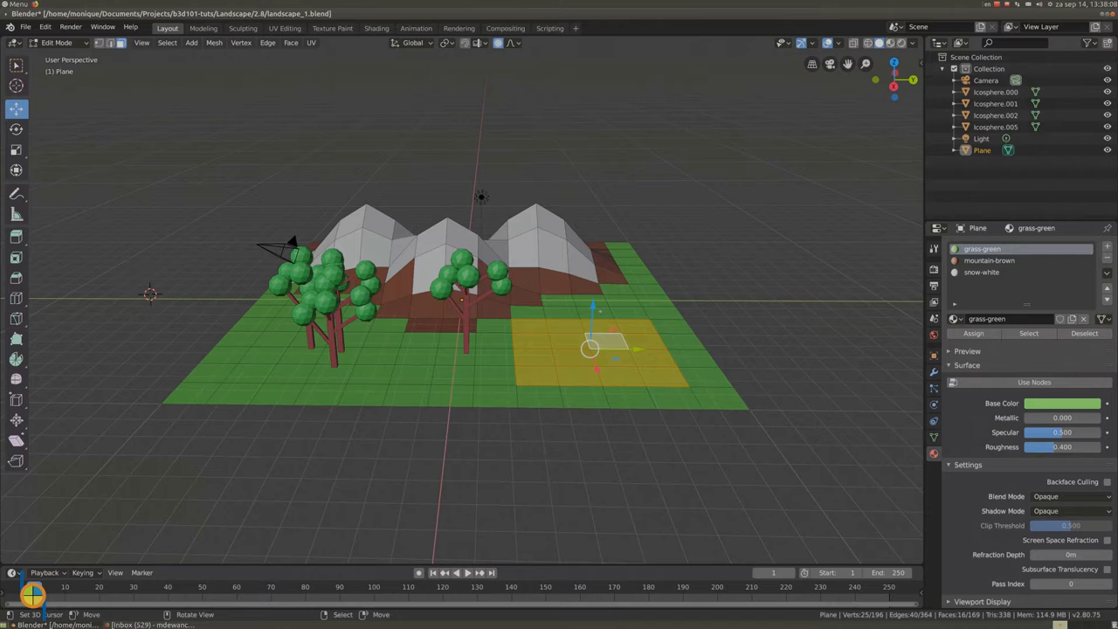
key(g)
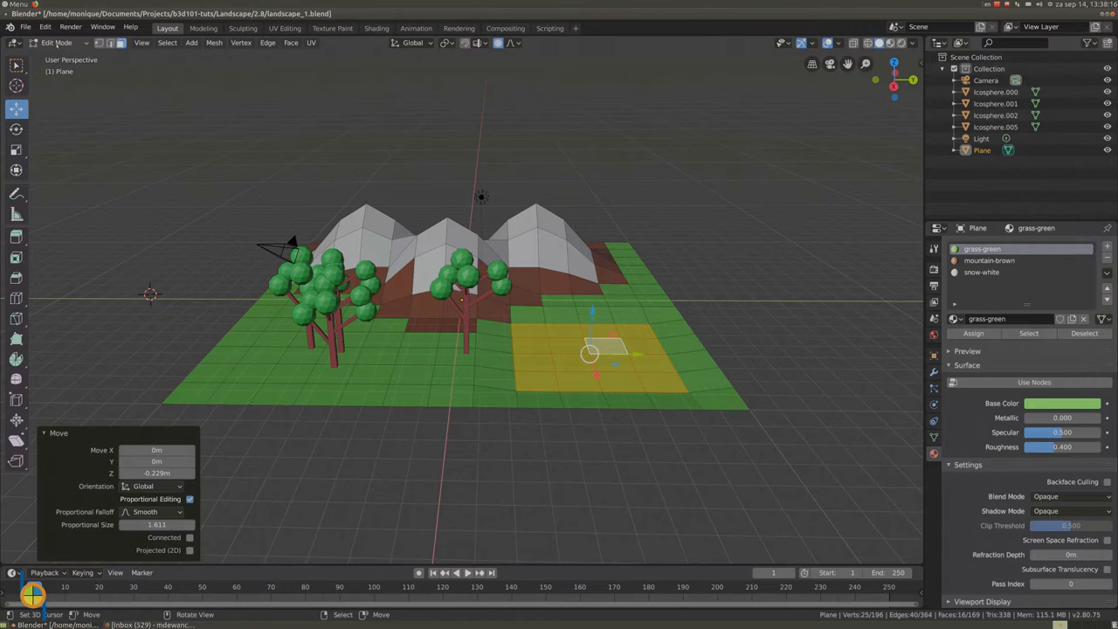
key(Tab)
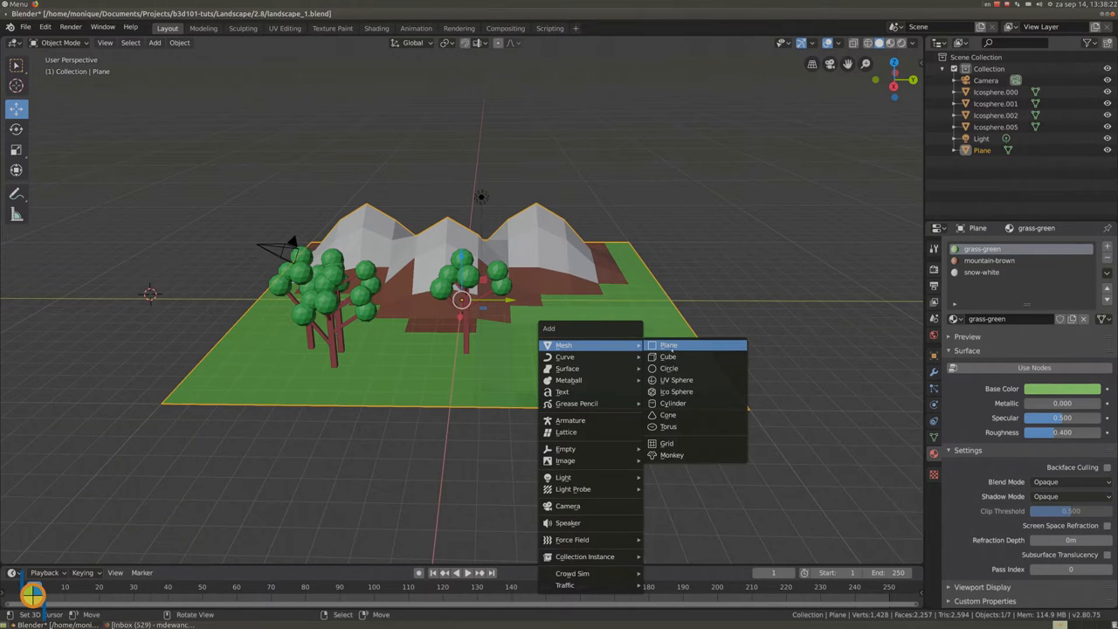
Add a plane, move and lower it into the pit, and scale it to cover the sunken area
click(667, 345)
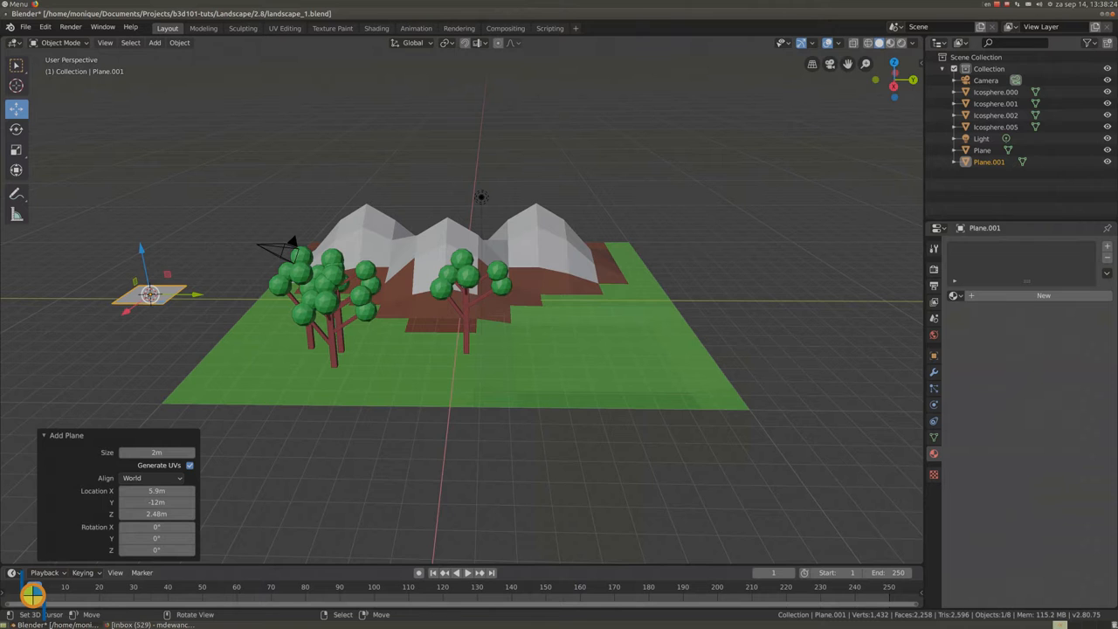
drag(154, 294, 577, 295)
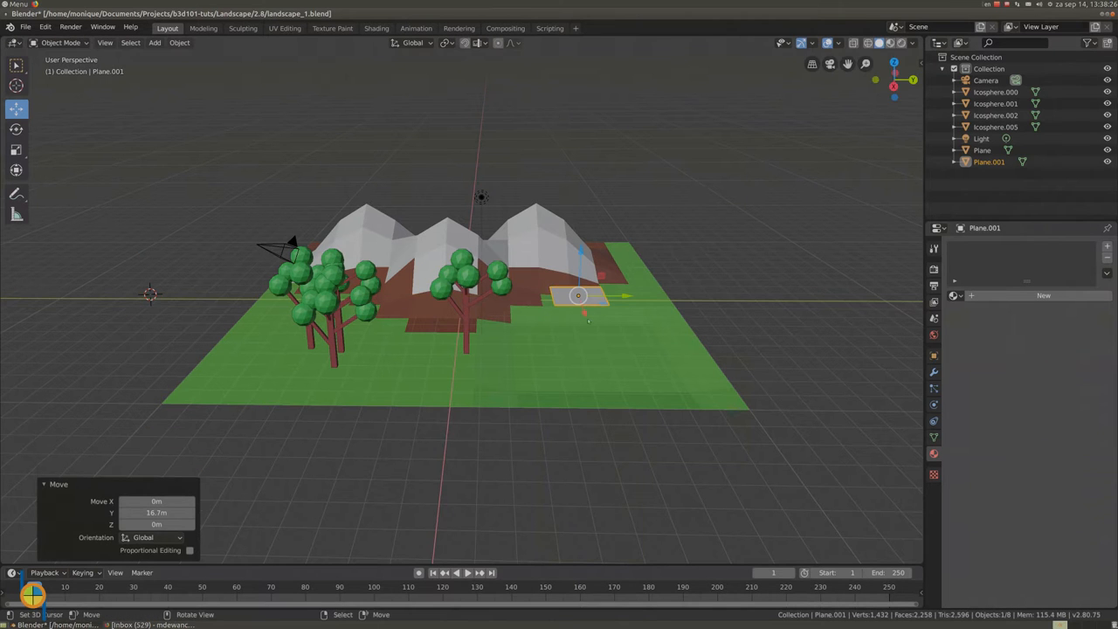
drag(576, 296, 594, 340)
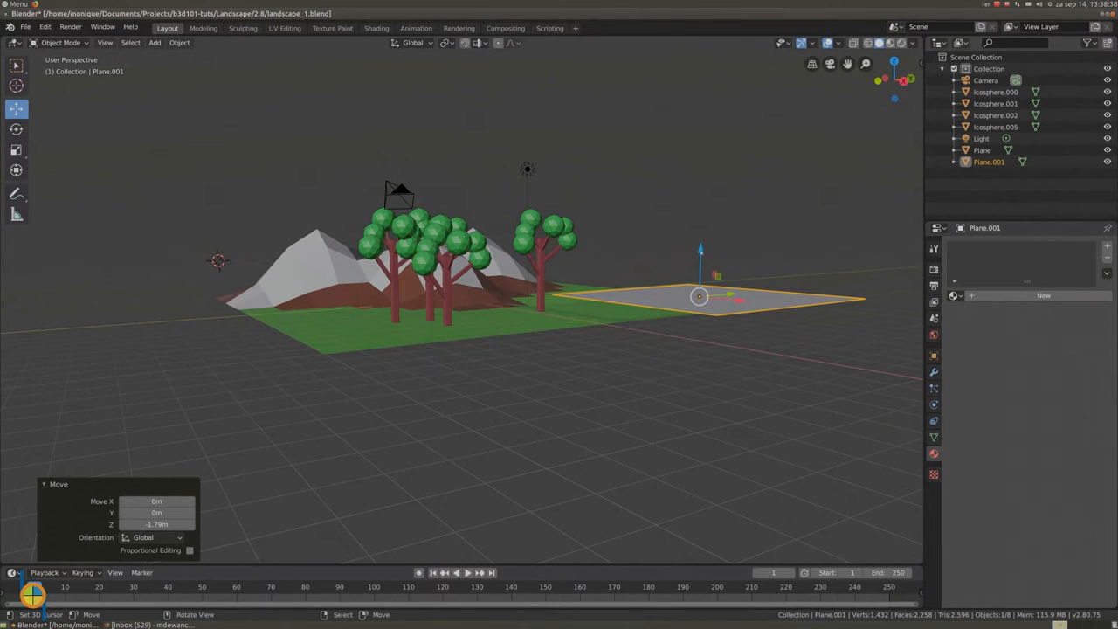
drag(699, 297, 699, 323)
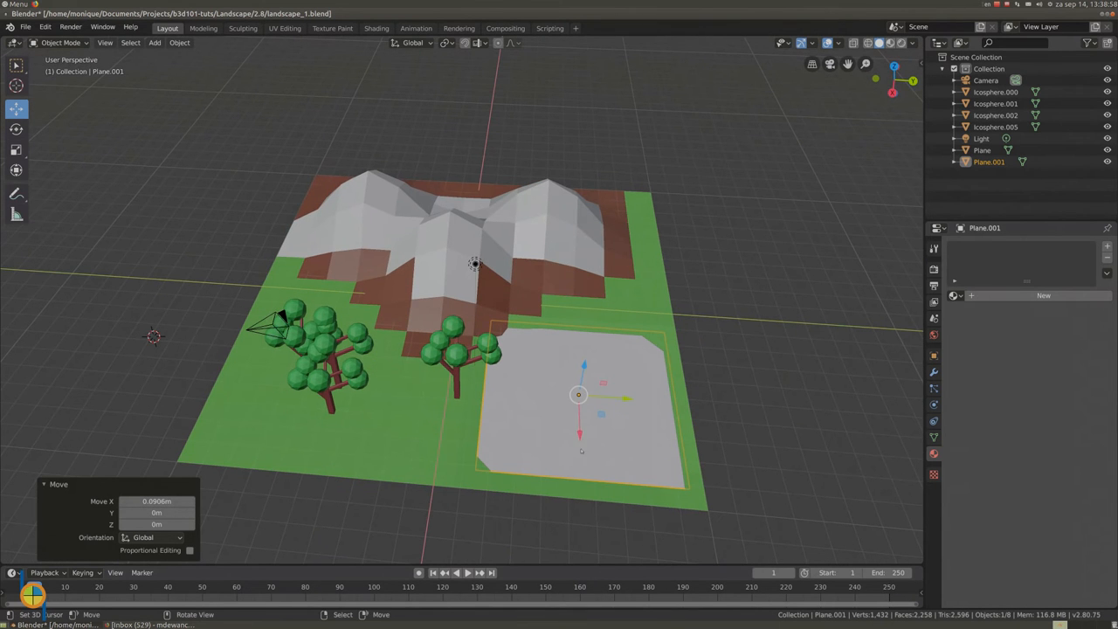
key(g)
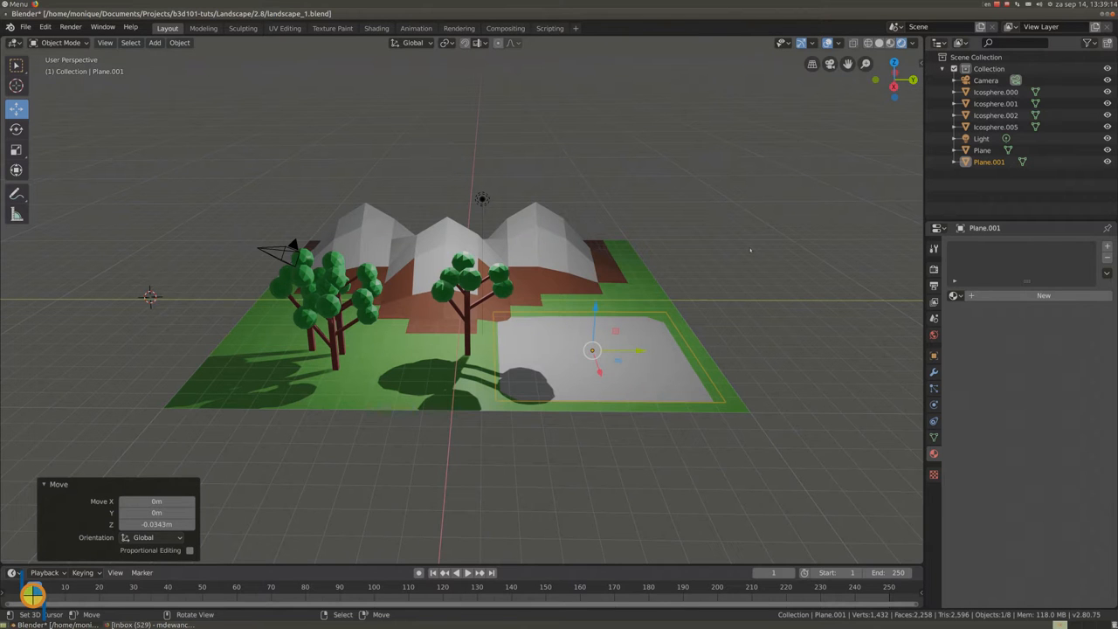
mouse_move(667, 420)
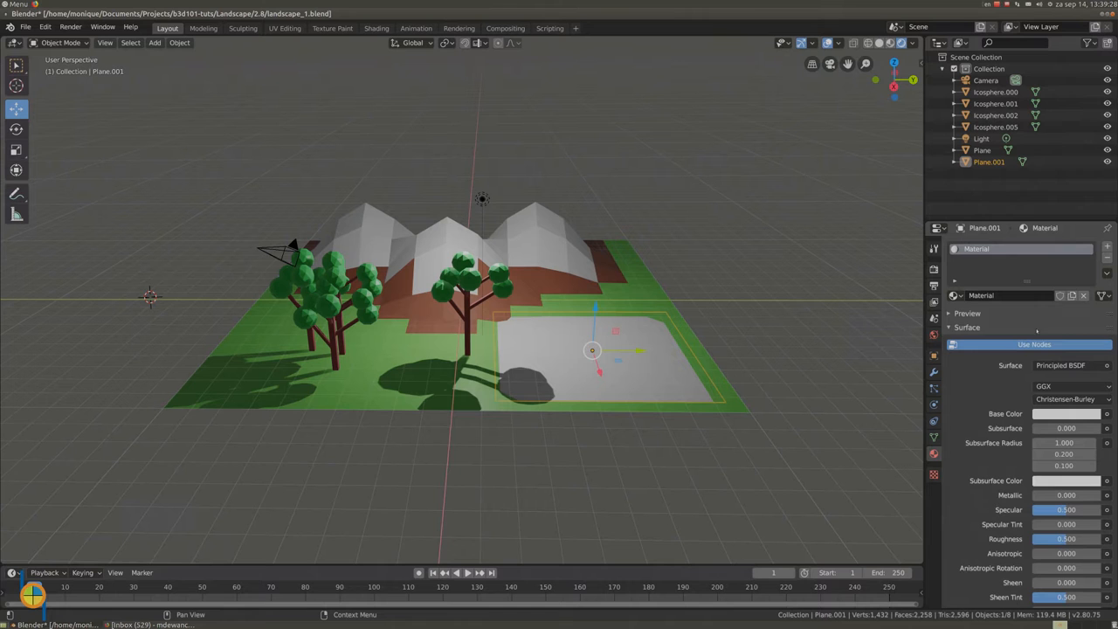
mouse_move(1028, 346)
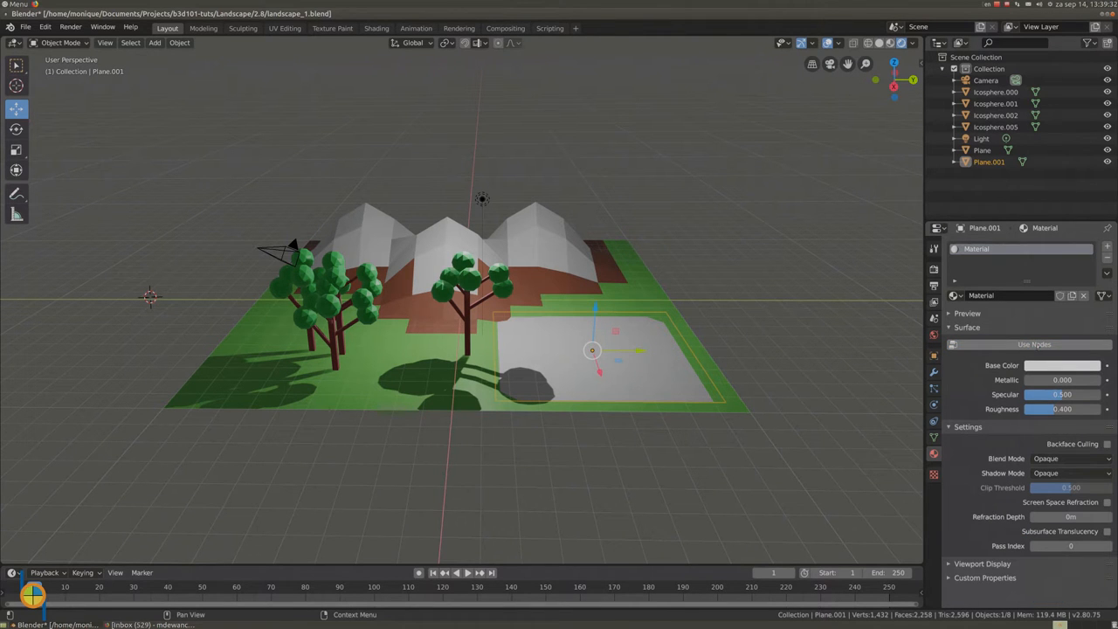
Set the pit plane's Base Color to a light blue so it reads as a lake
click(1062, 365)
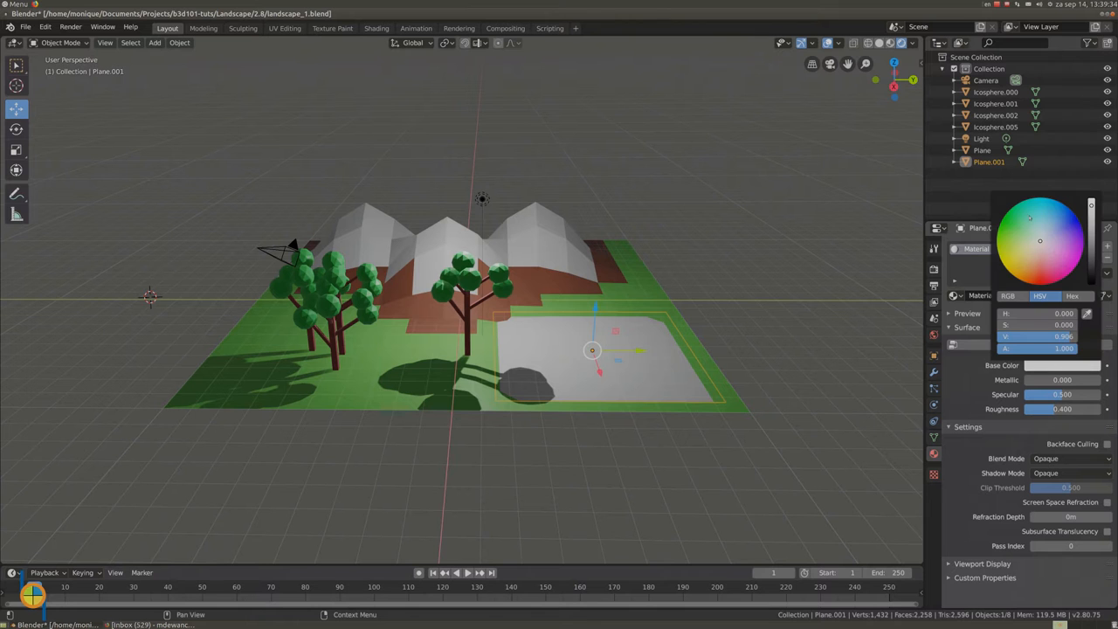
click(1024, 229)
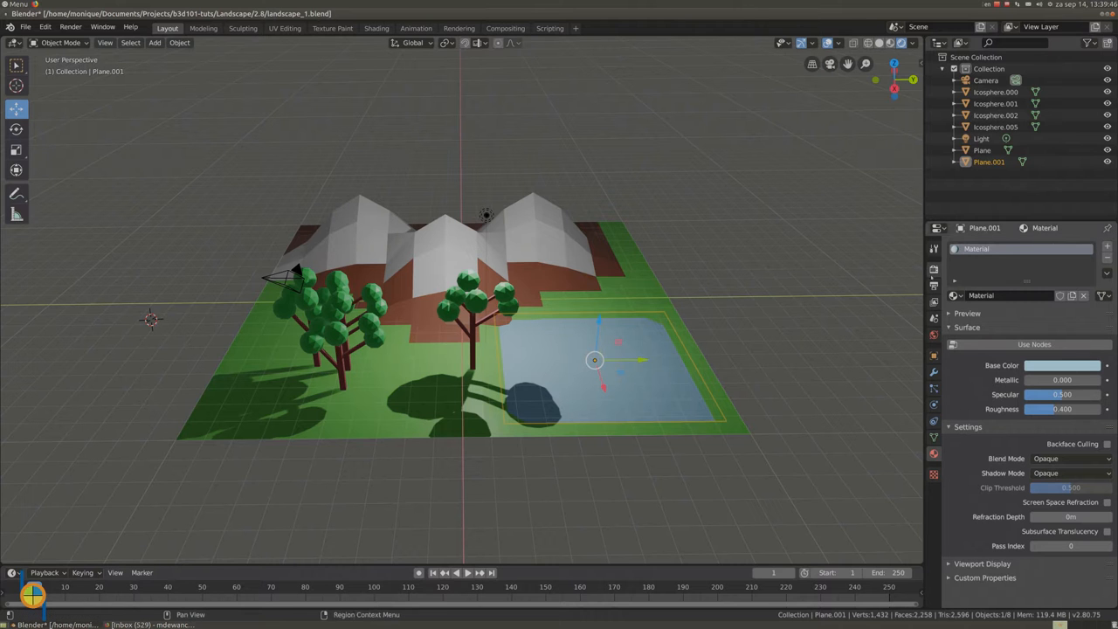
click(933, 268)
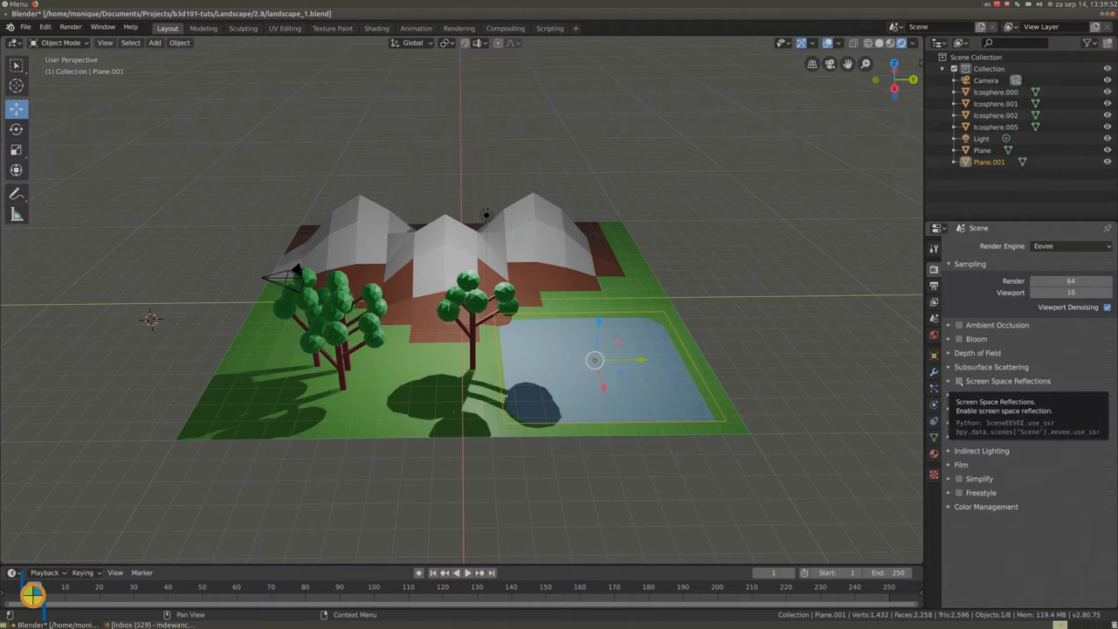
Enable Screen Space Reflections in Render Properties and return to the lake material
click(954, 381)
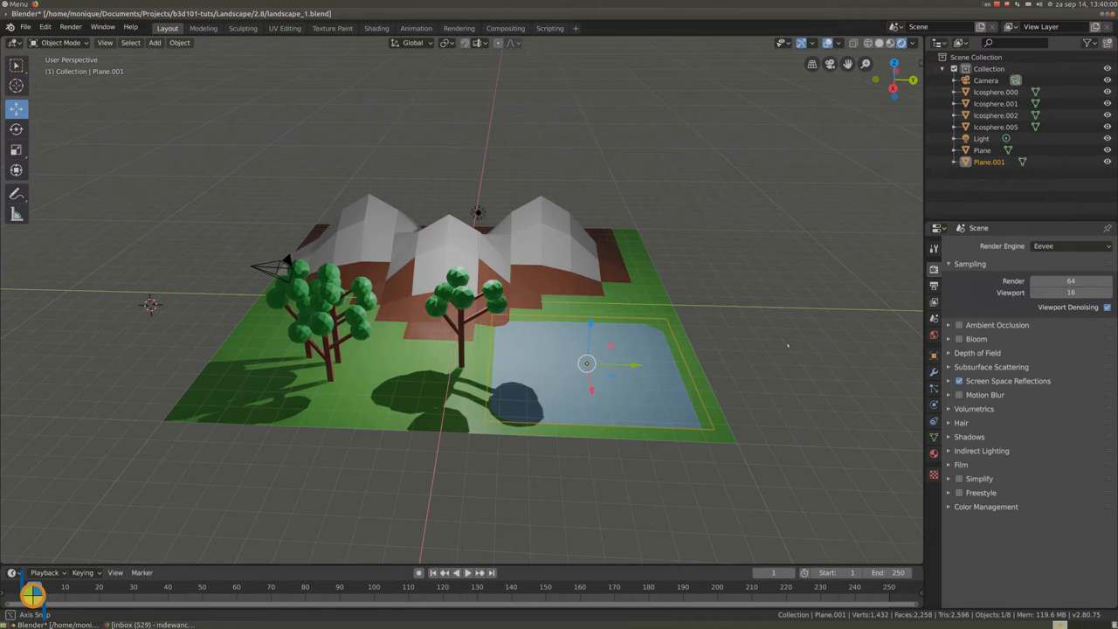
click(932, 455)
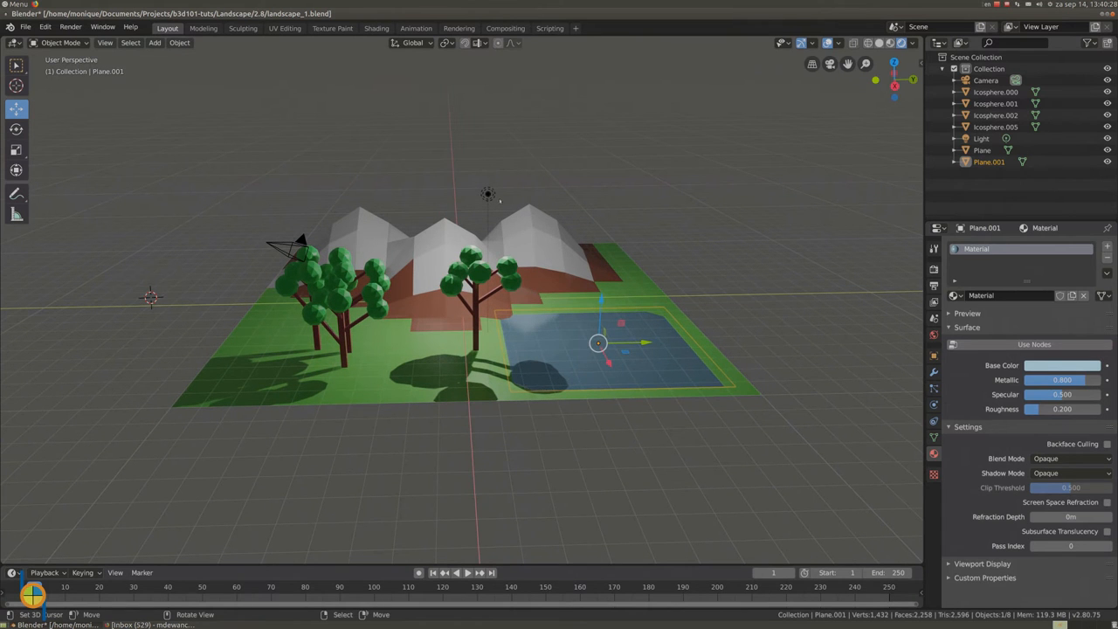
Select the scene's light in the Outliner to tune the lighting
click(981, 138)
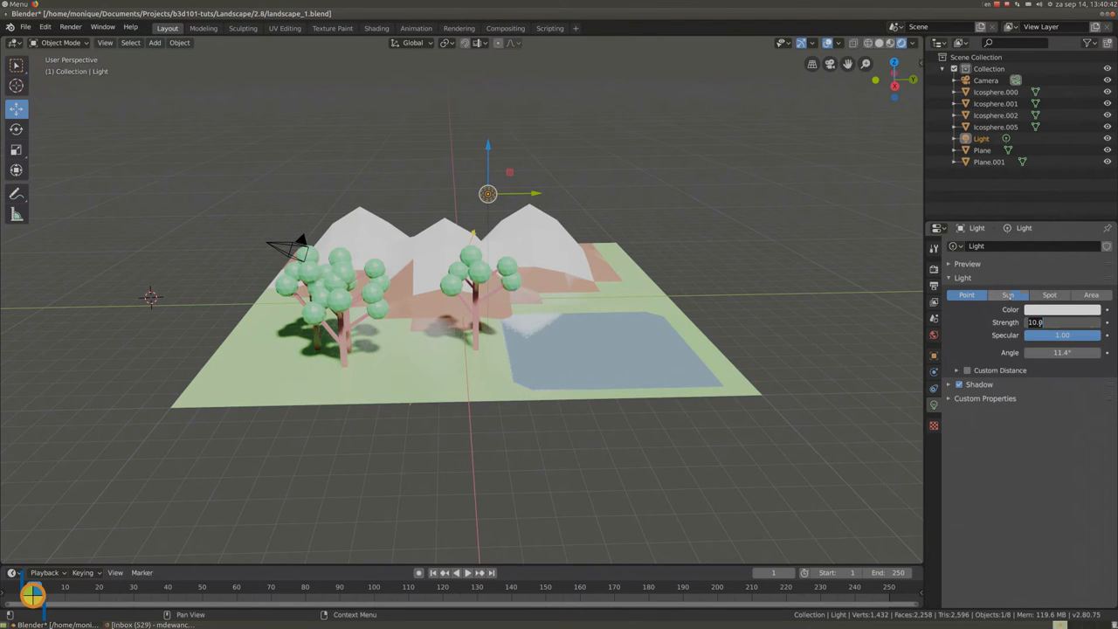
Set the sun lamp's Strength to 4.000 for even lighting
text(4.000)
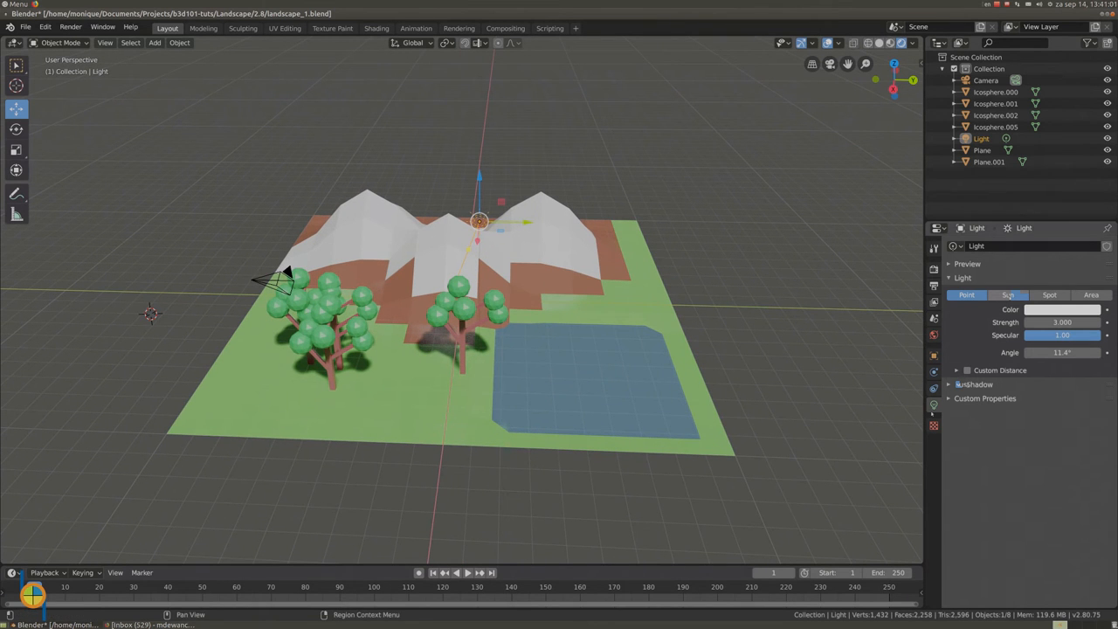
Rotate the sun lamp with R so the tree shadows fall in a new direction
click(587, 370)
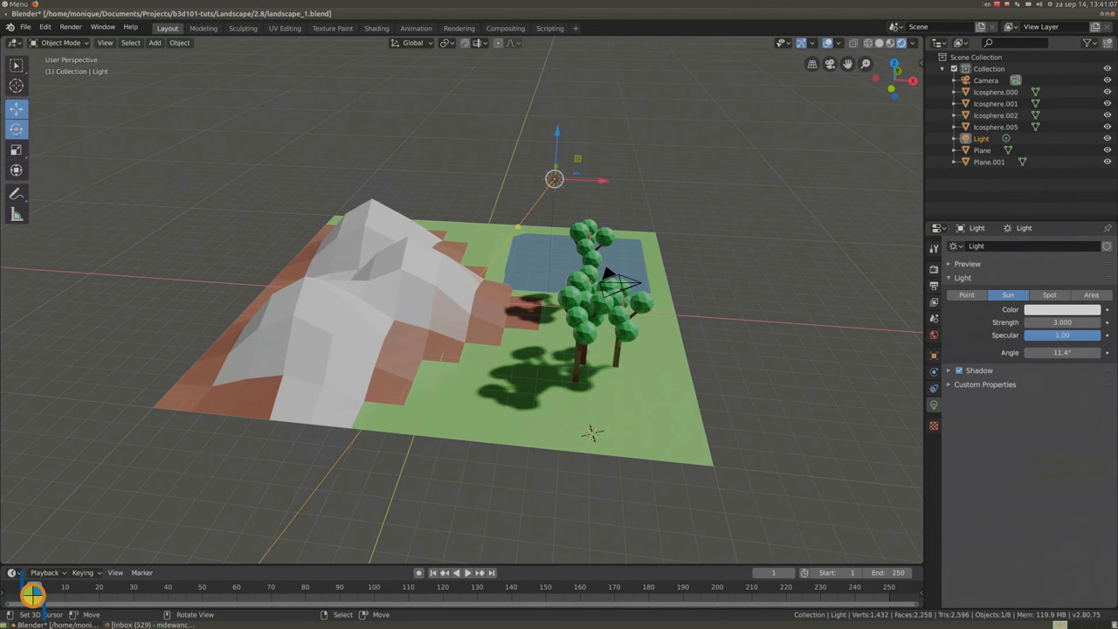
click(16, 135)
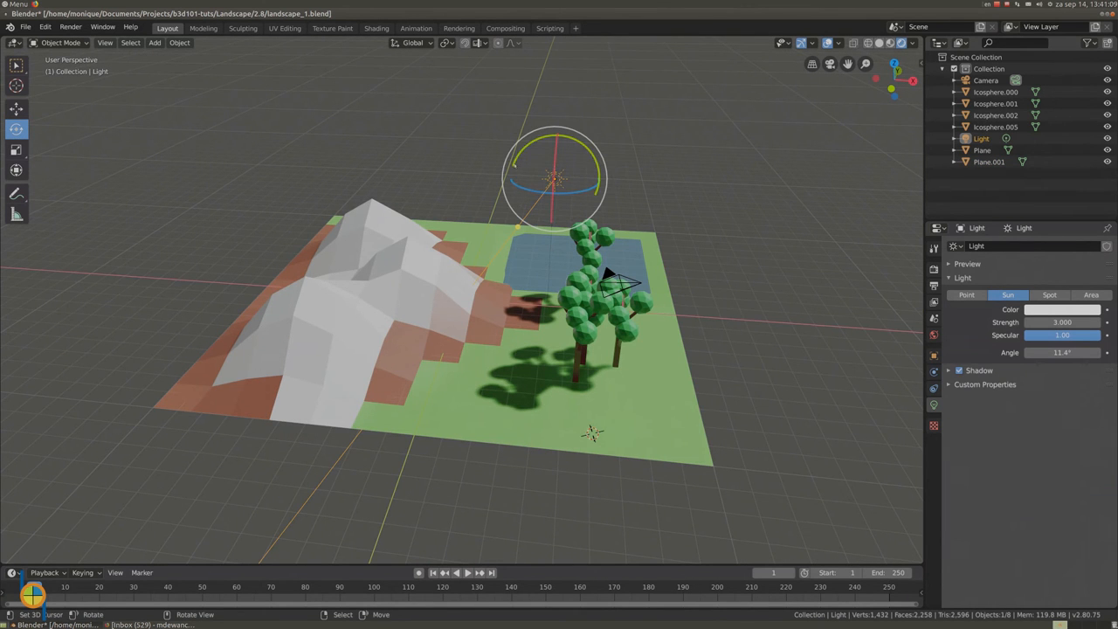
key(r)
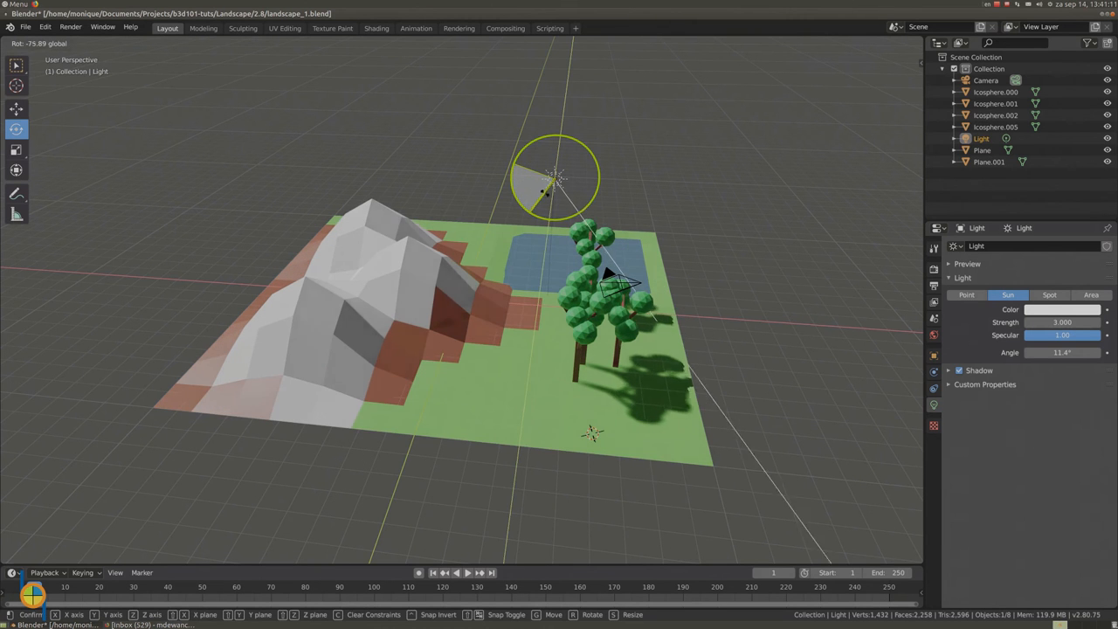